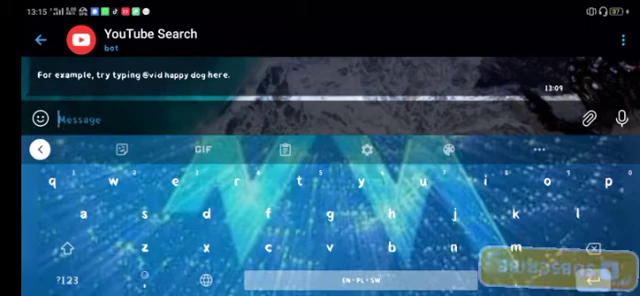
pyautogui.write('@vid')
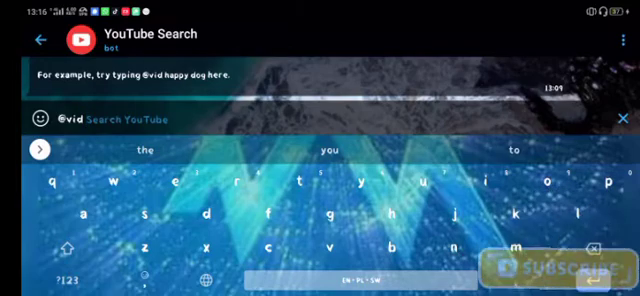
pyautogui.write('fe')
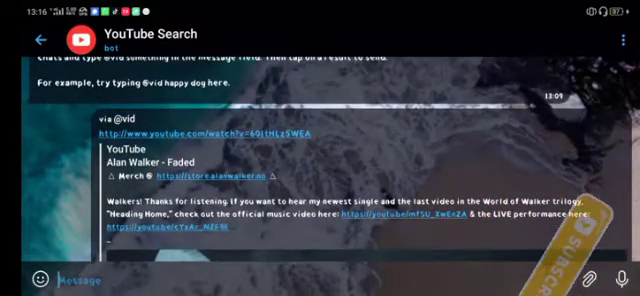
# Send the Alan Walker - Faded result and copy its YouTube link
pyautogui.click(24, 38)
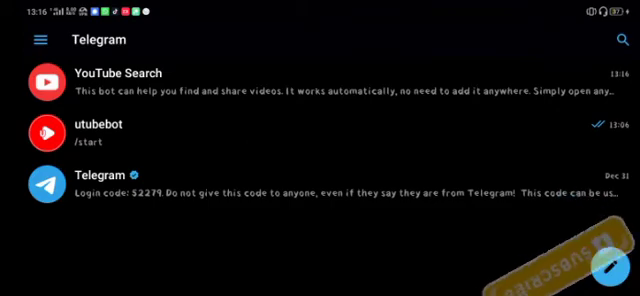
# Paste the link into utubebot and review its 240p–1080p and MP3 download options
pyautogui.click(90, 126)
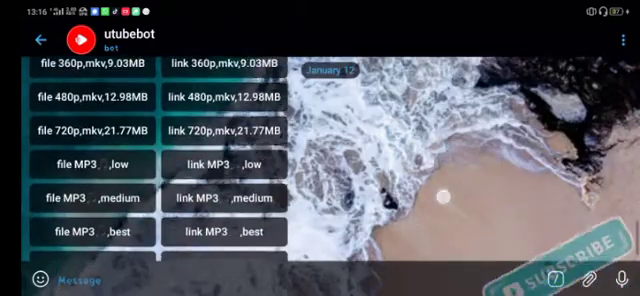
pyautogui.scroll(-3)
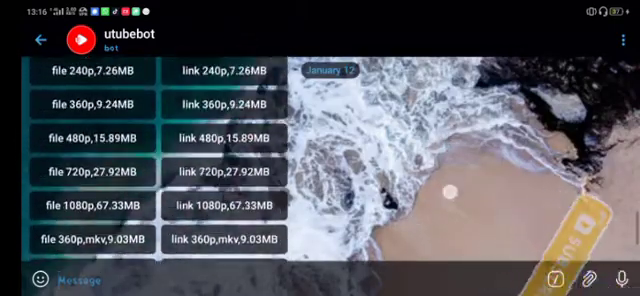